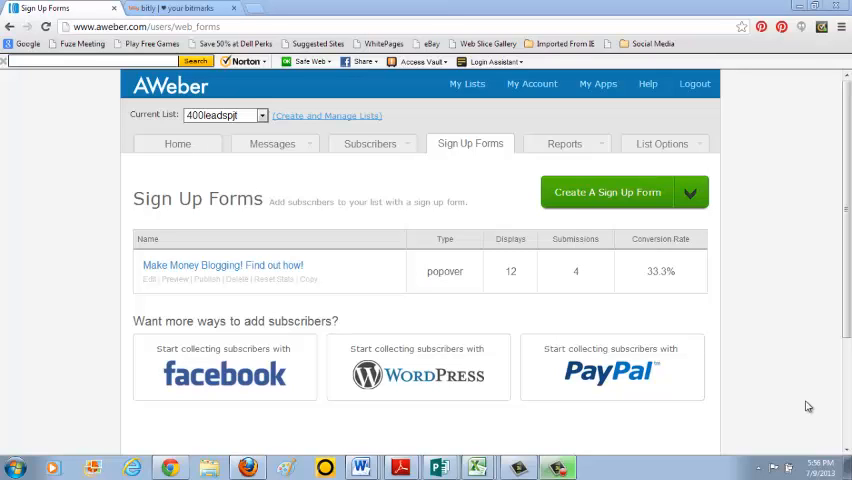
mouse_move(780, 400)
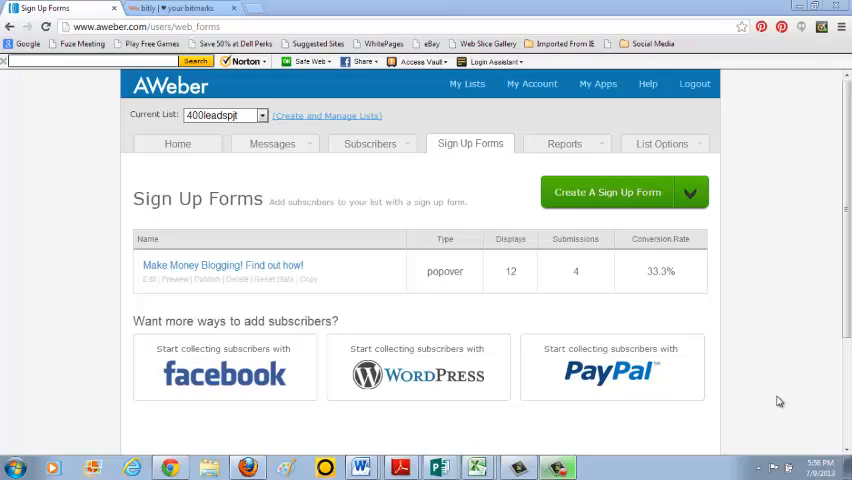
mouse_move(768, 388)
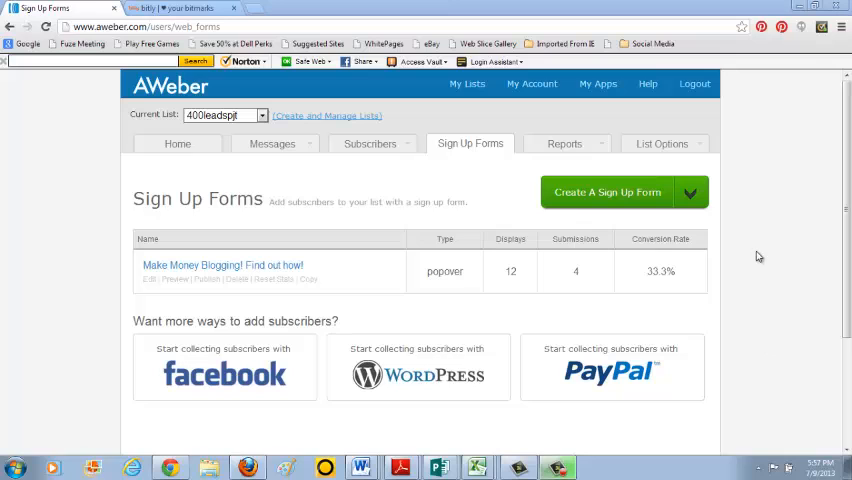
mouse_move(12, 220)
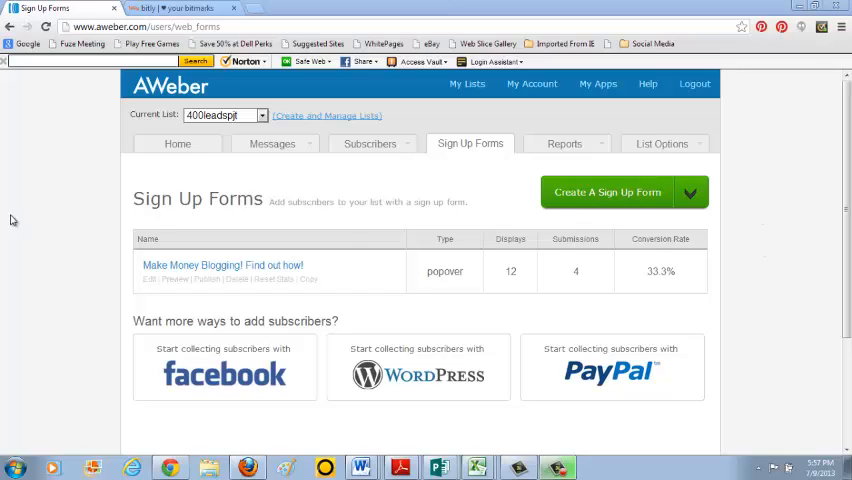
mouse_move(144, 88)
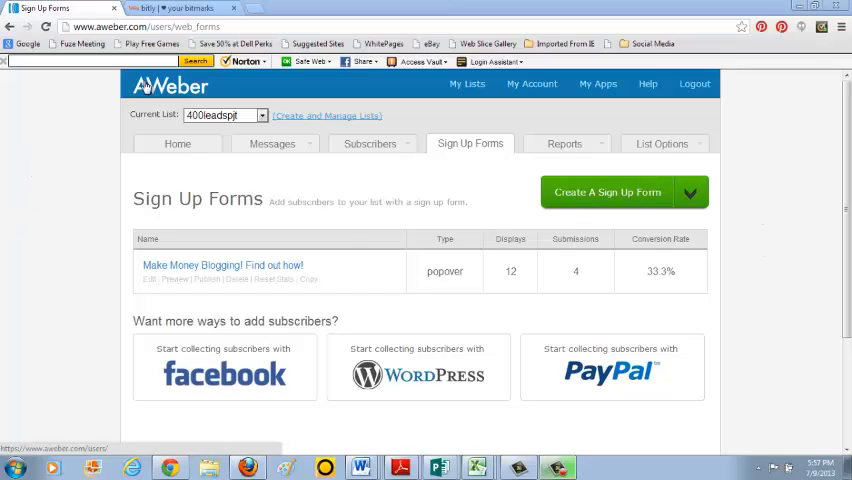
mouse_move(44, 118)
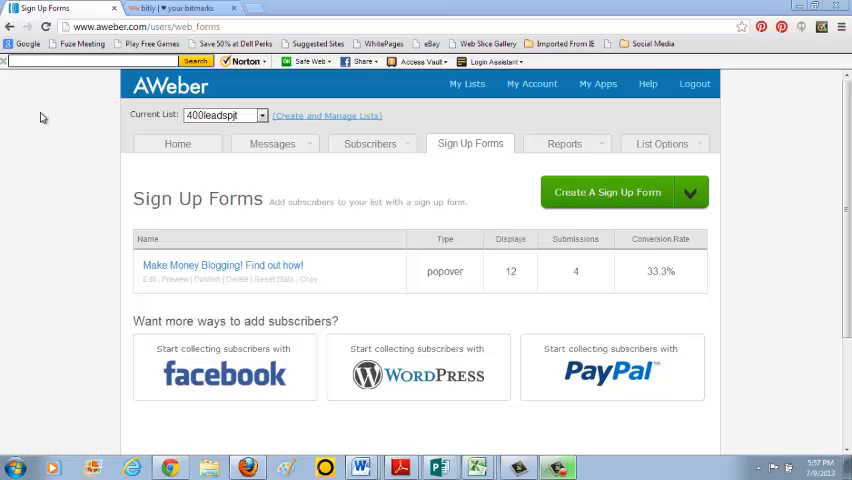
mouse_move(816, 146)
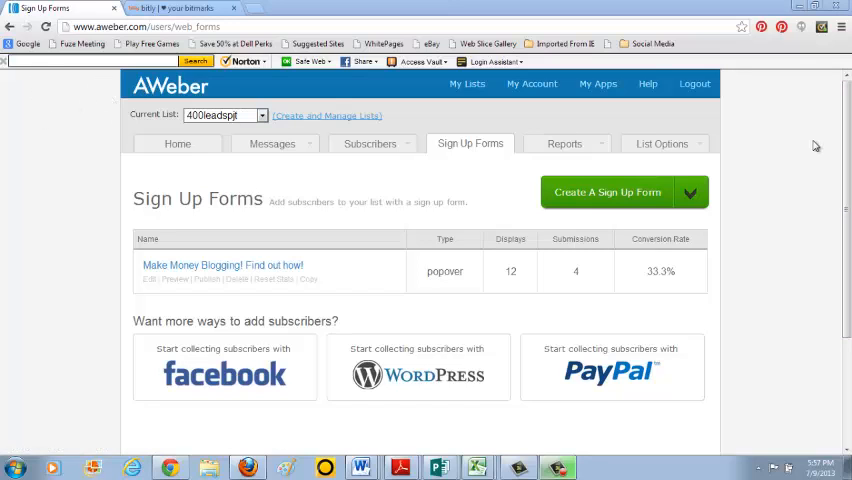
mouse_move(452, 168)
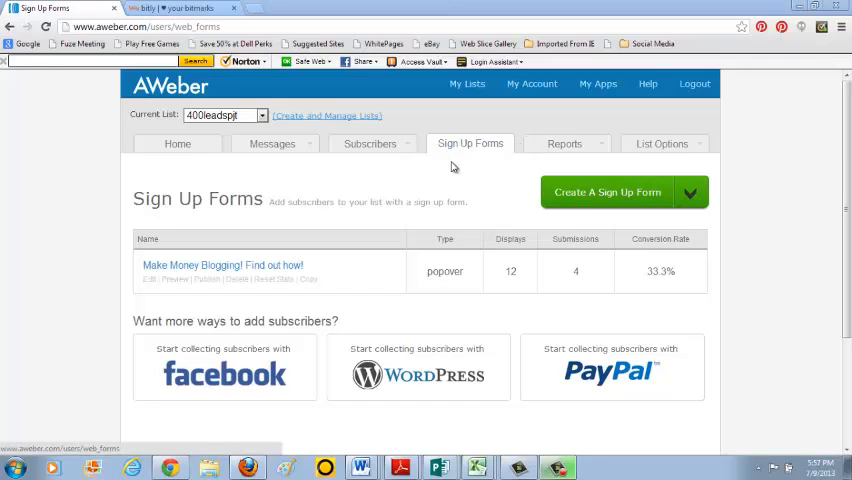
Begin a new sign-up form and reach the Templates list.
click(470, 144)
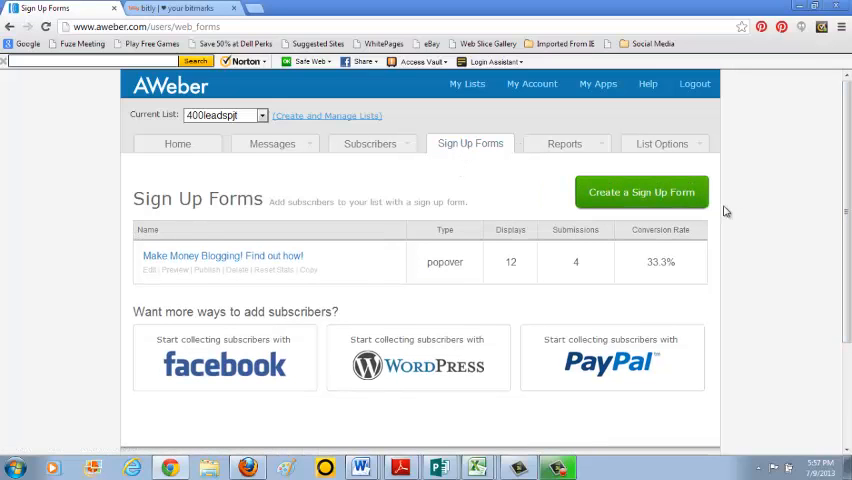
click(640, 192)
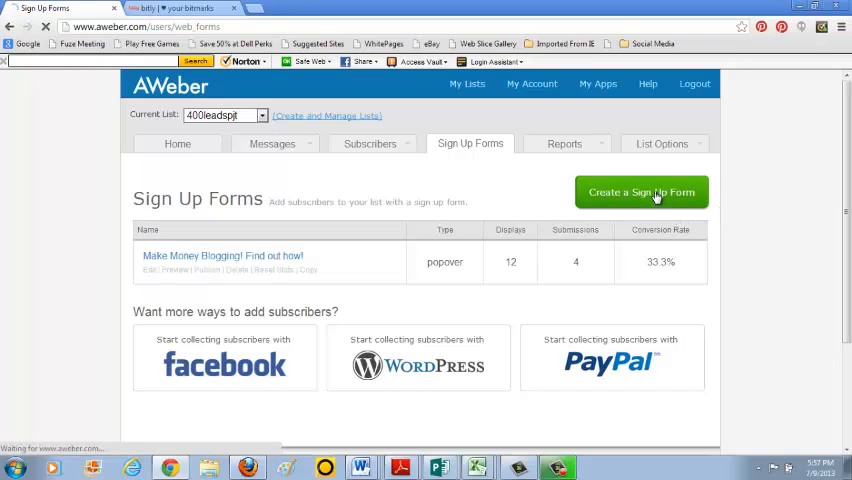
click(642, 192)
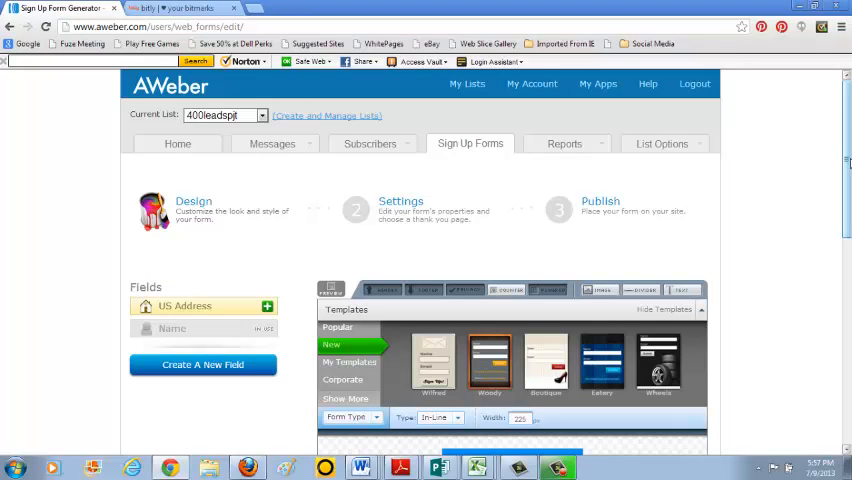
scroll(down, 3)
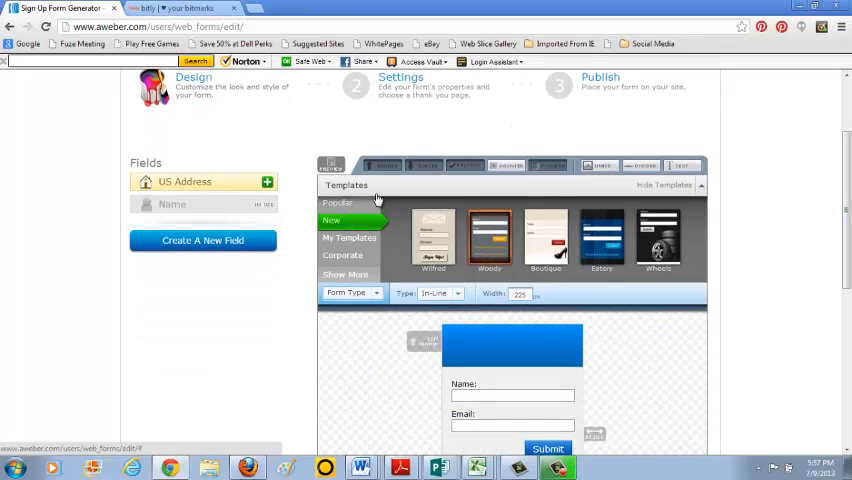
Choose the Modern template and load it onto the form.
click(336, 204)
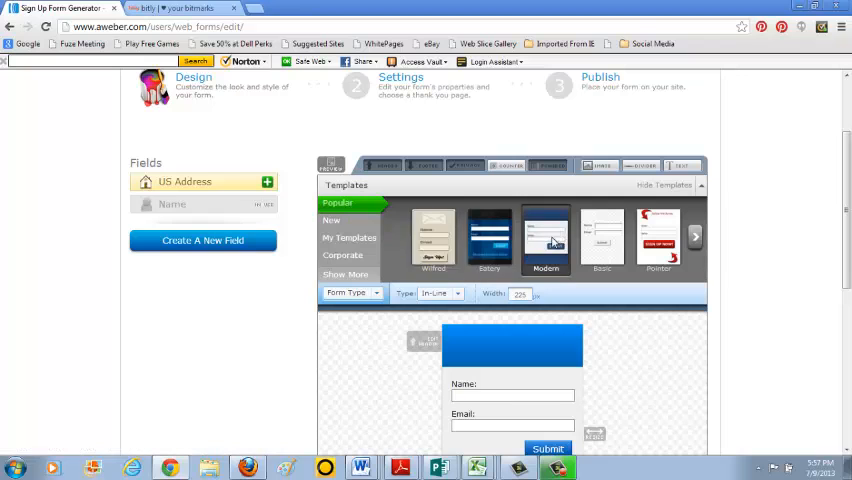
click(544, 240)
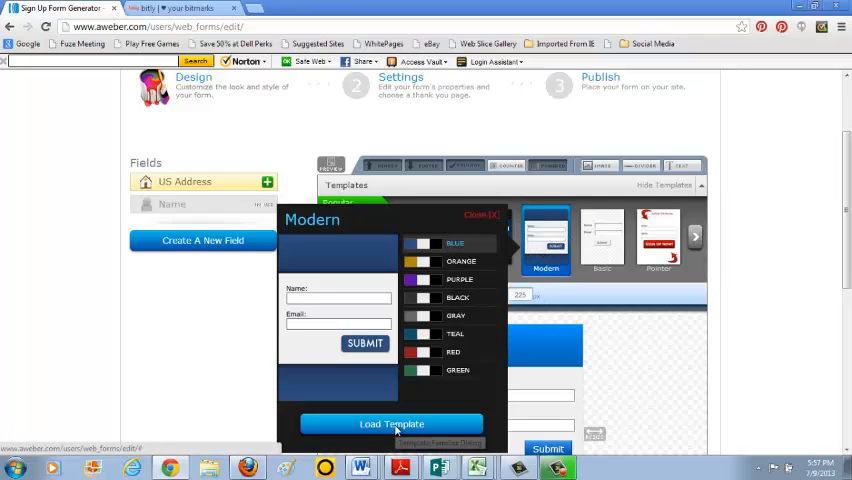
click(392, 424)
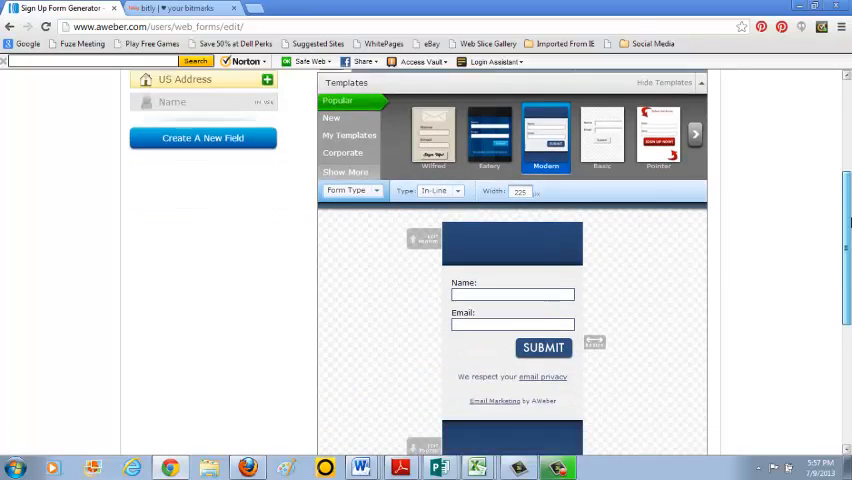
Delete the 'Email Marketing by AWeber' credit line and the empty footer block.
scroll(down, 3)
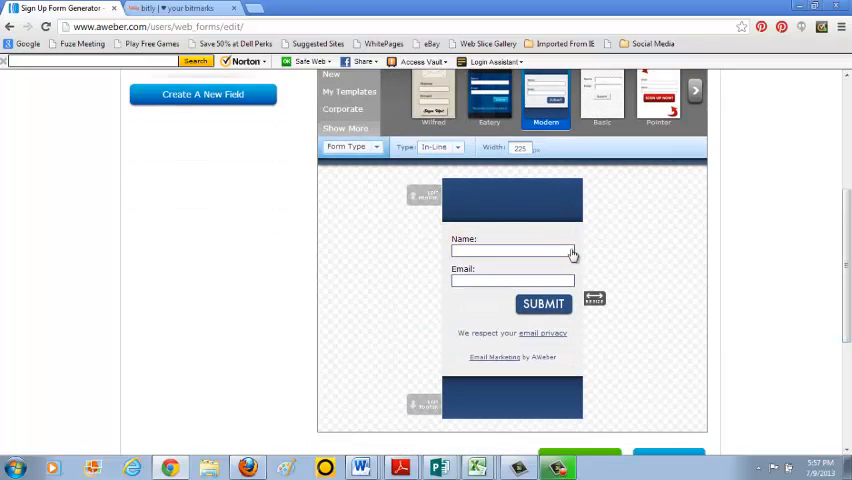
mouse_move(600, 256)
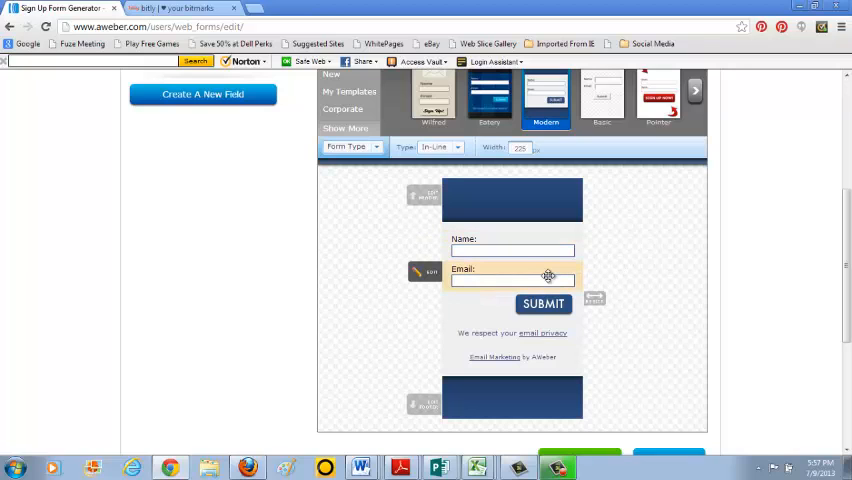
mouse_move(580, 376)
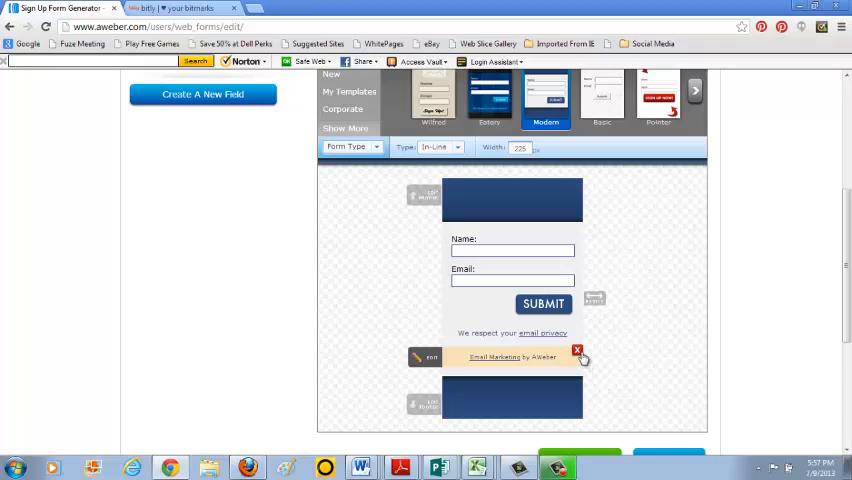
click(576, 350)
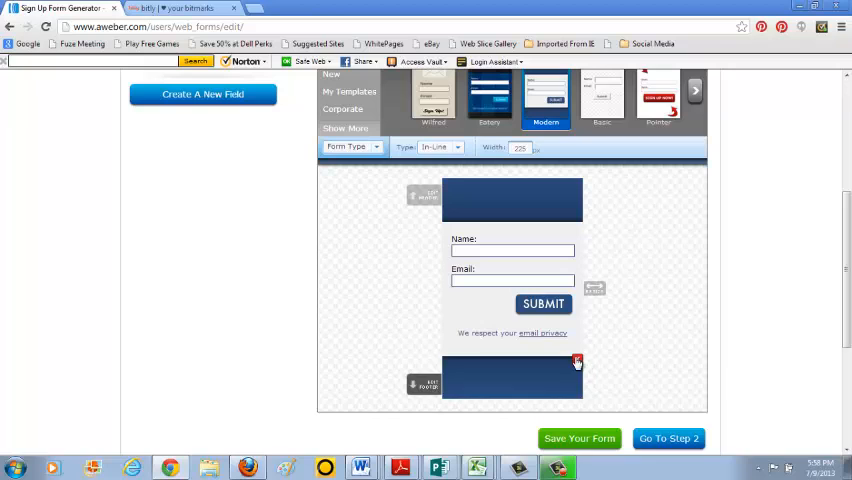
click(576, 360)
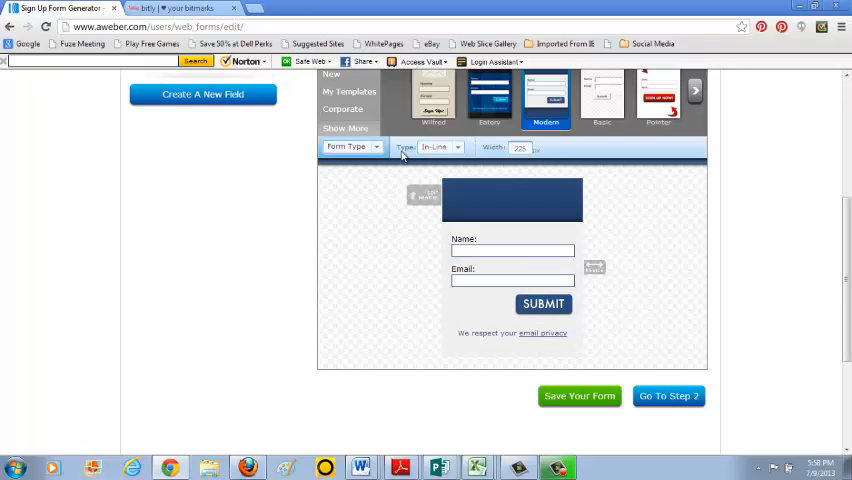
Switch the form's Type from inline to Pop-Over.
click(440, 148)
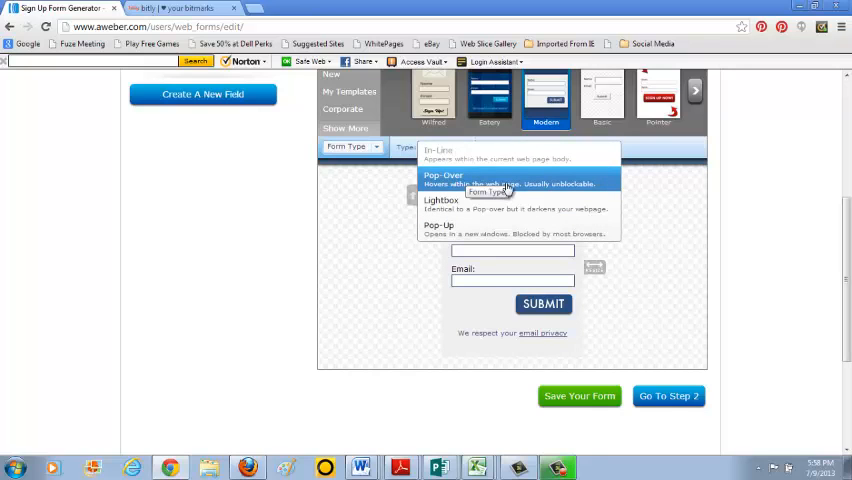
click(444, 176)
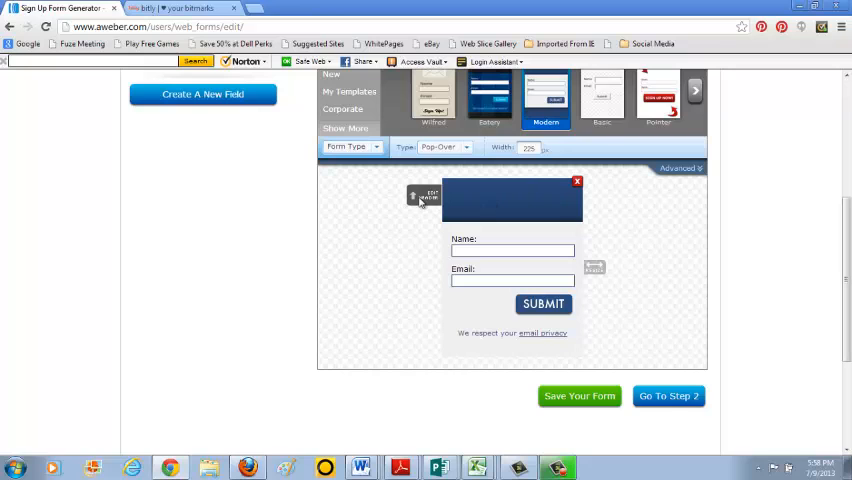
click(416, 196)
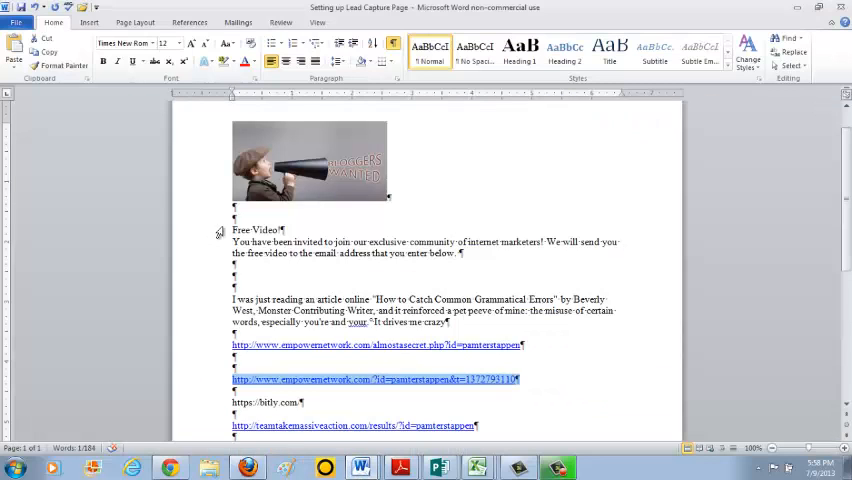
Paste the 'Free Video' invitation paragraph from Word into the form header.
click(310, 160)
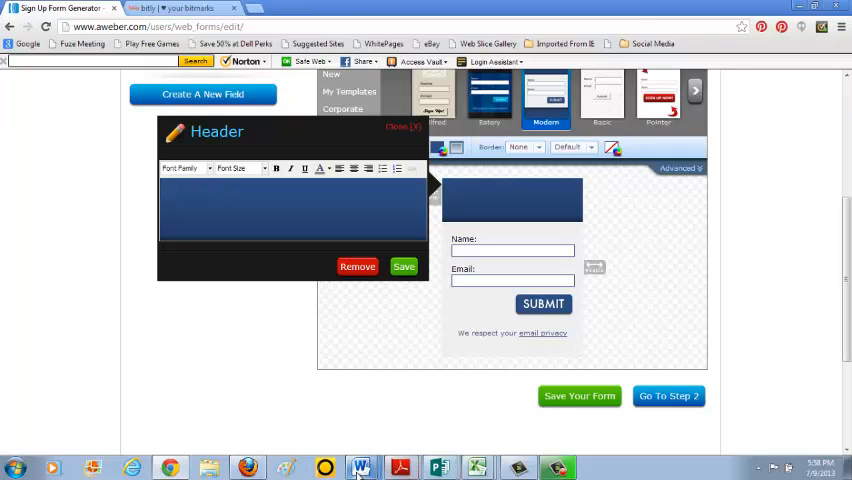
click(360, 468)
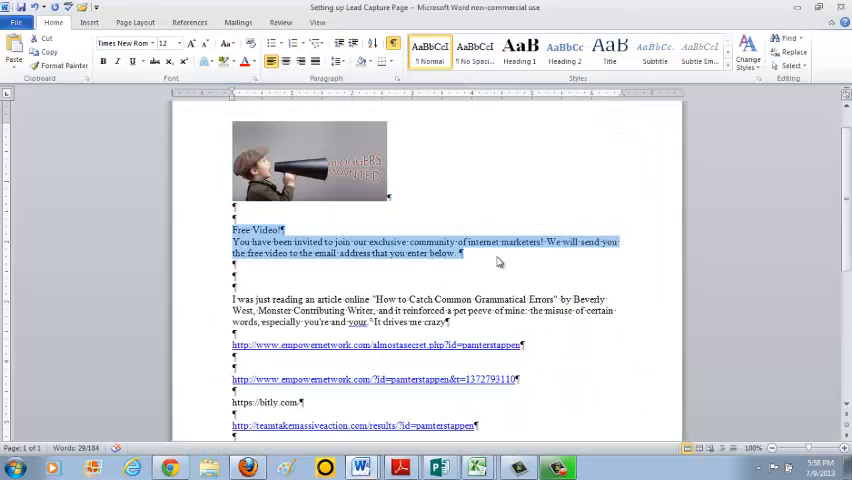
click(500, 260)
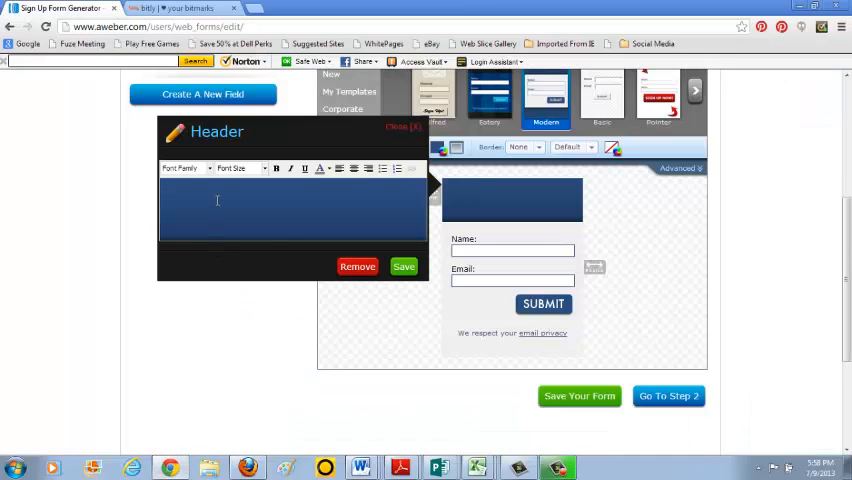
text(You have been invited to join our exclusive community of internet marketers! We will send you the free video to the email address that you enter below.)
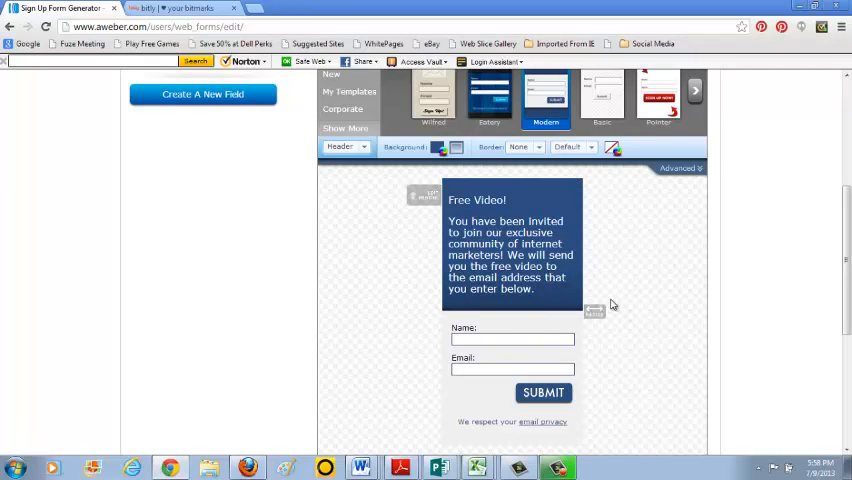
mouse_move(630, 310)
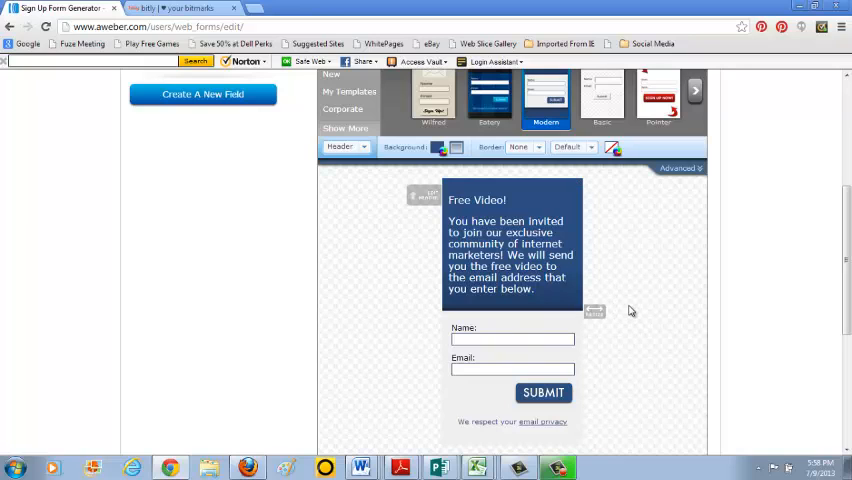
mouse_move(640, 290)
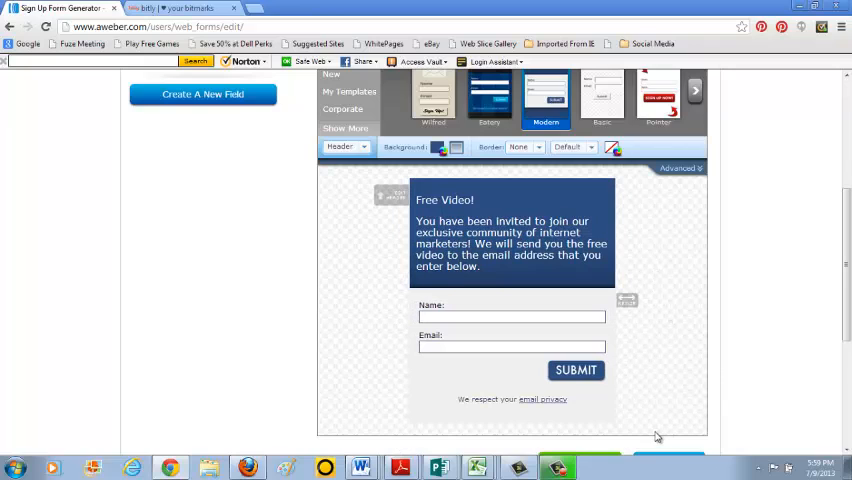
Widen the form box and continue to the Basic Settings step.
click(400, 200)
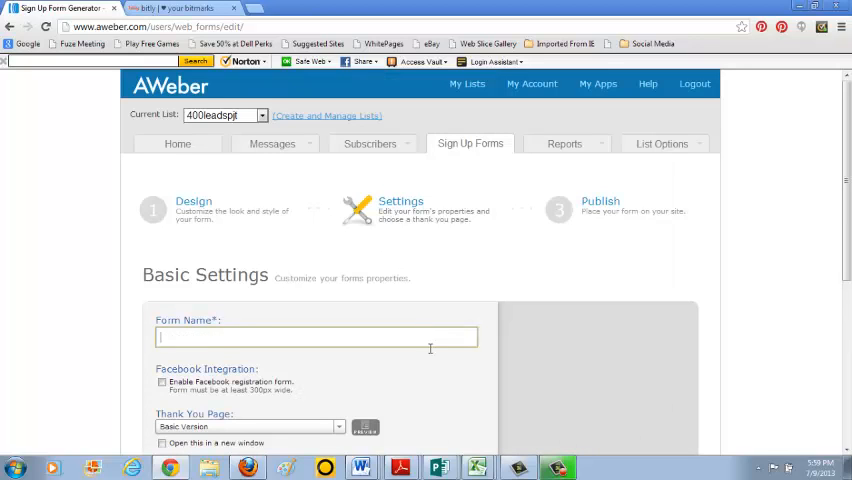
Name the form 'Intro to EN' and set its Thank You Page to Custom Page.
text(Intro to EN)
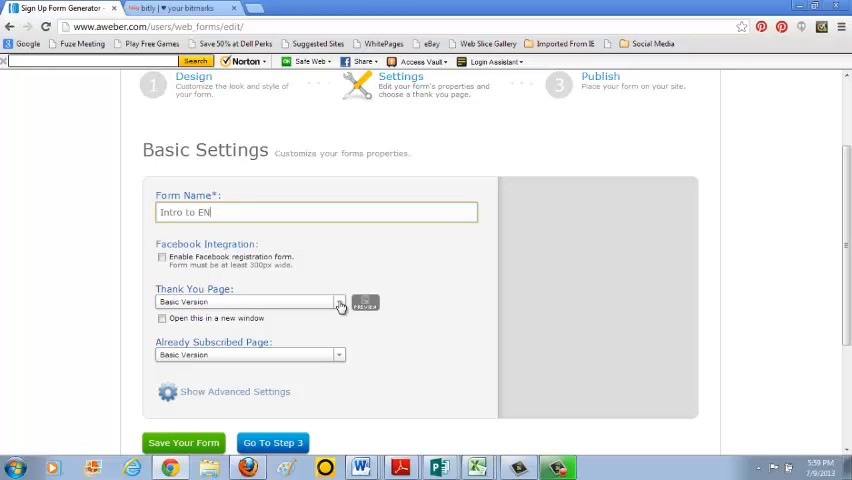
click(340, 302)
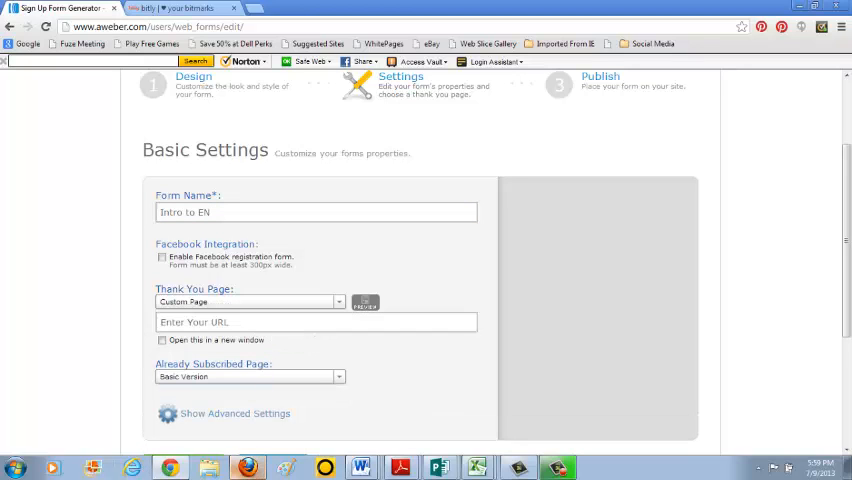
Enter the Empower Network thank-you URL opening in a new window and save the form.
click(360, 468)
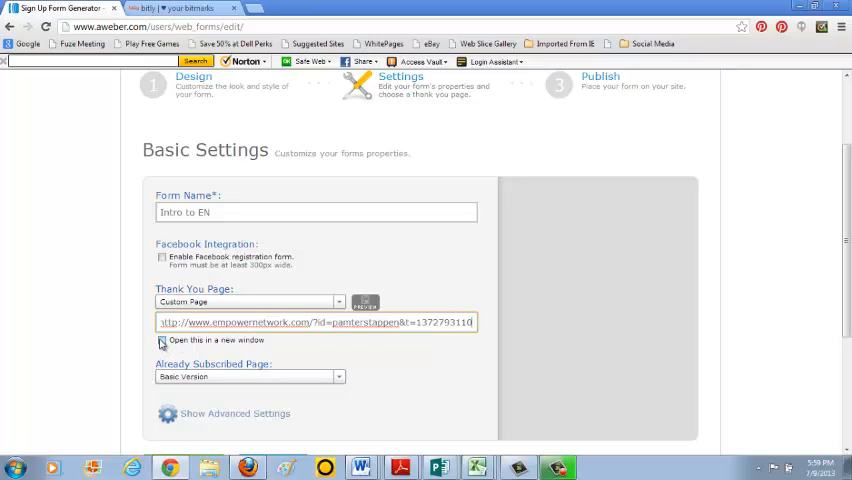
scroll(down, 3)
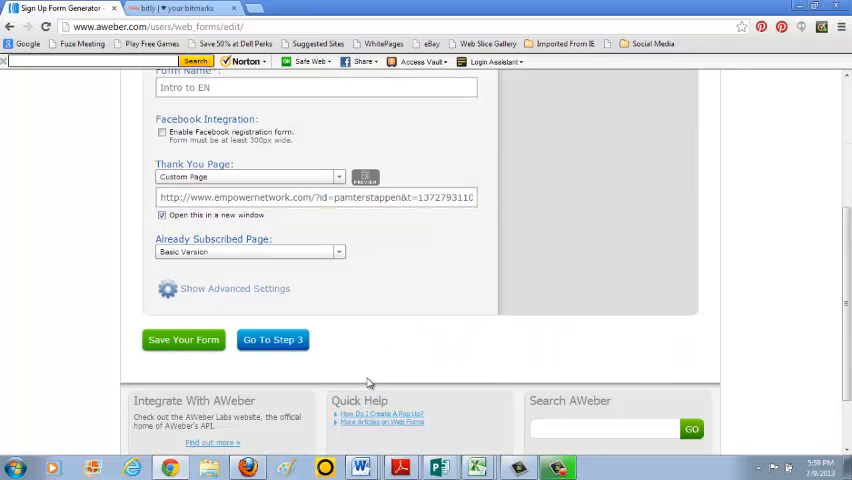
mouse_move(228, 352)
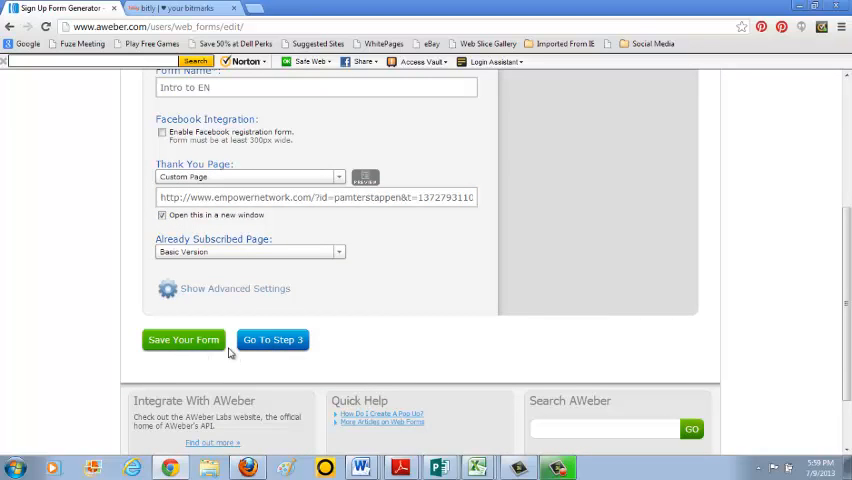
click(184, 340)
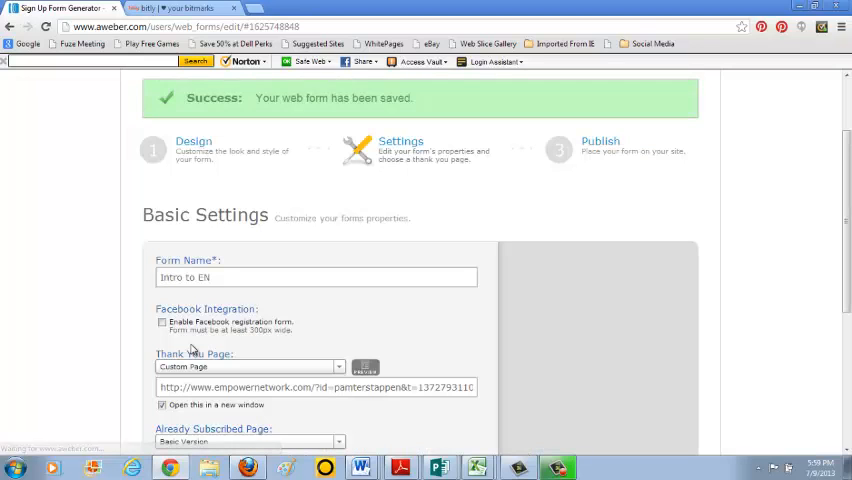
mouse_move(484, 116)
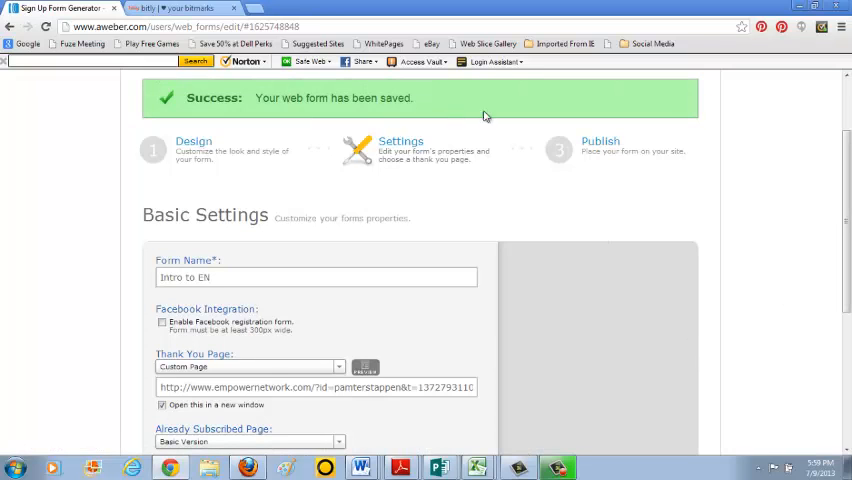
scroll(down, 3)
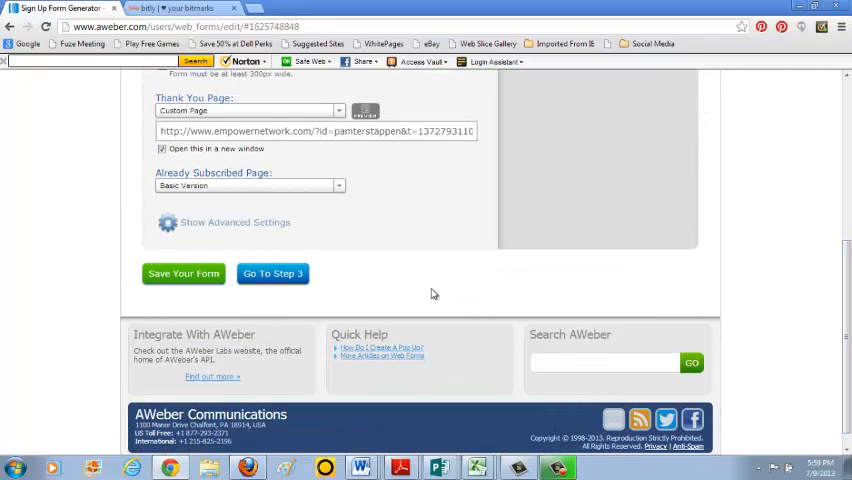
Have AWeber host the form and select its forms.aweber.com subscriber link.
click(272, 272)
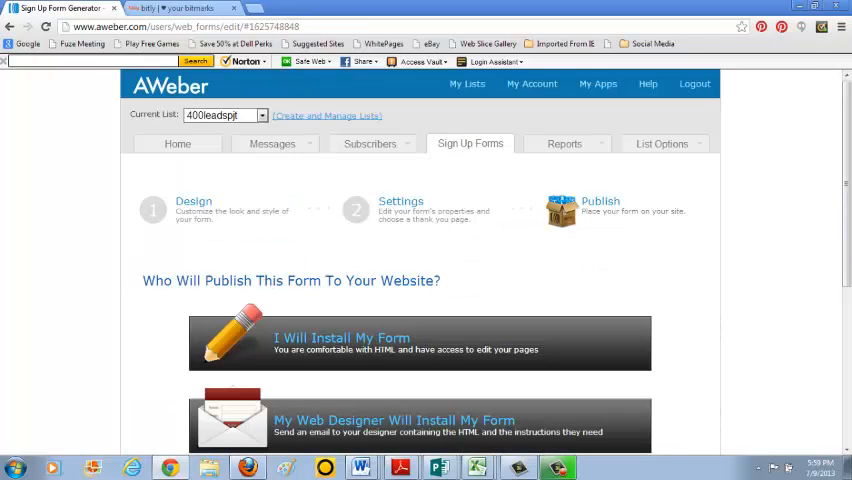
scroll(down, 3)
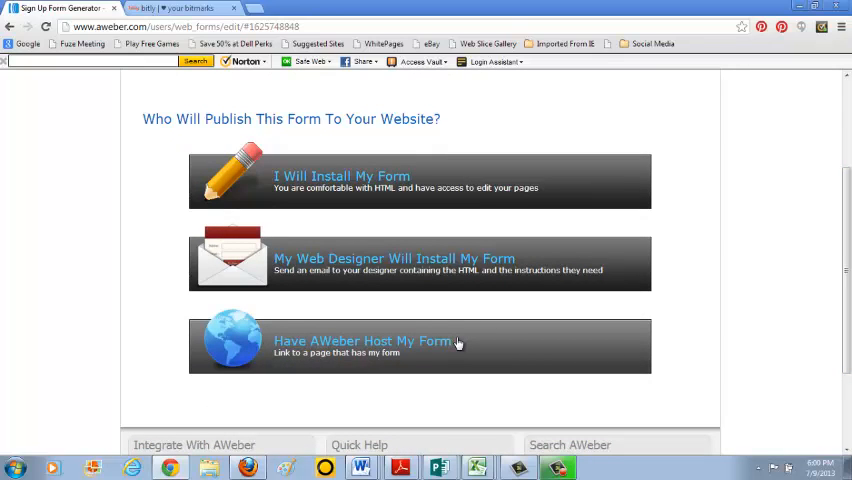
mouse_move(452, 344)
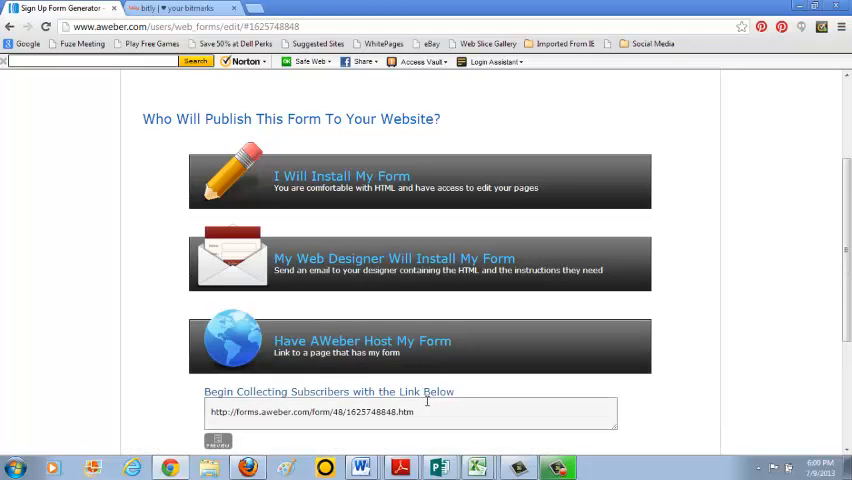
triple_click(410, 412)
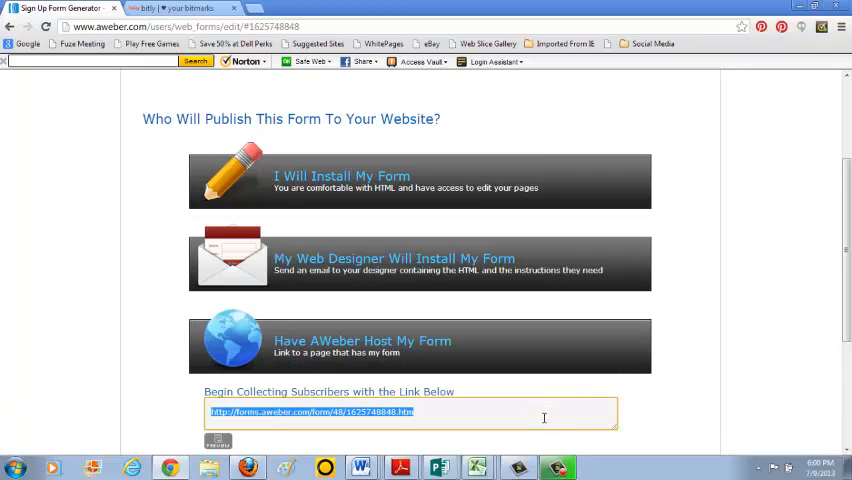
mouse_move(460, 240)
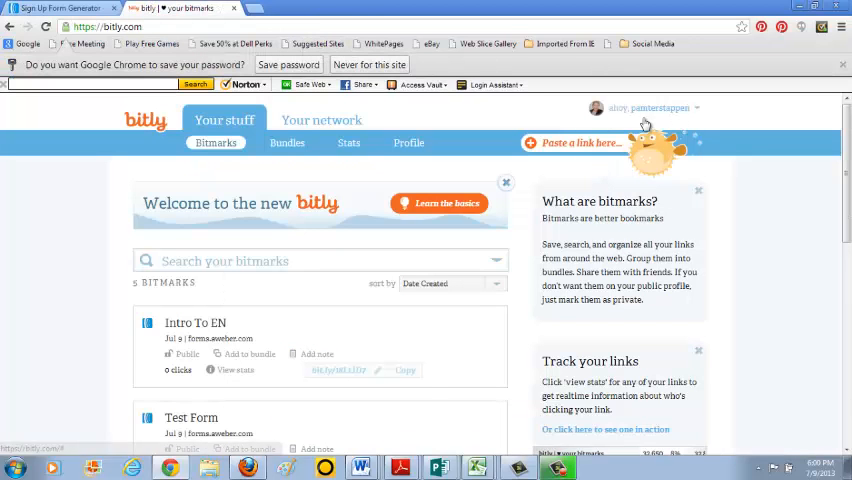
mouse_move(538, 160)
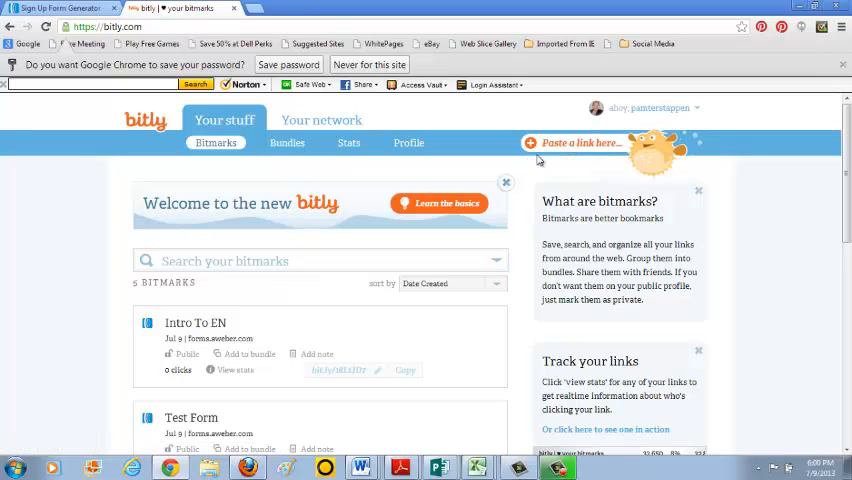
Shorten the hosted form link in bitly as an 'Intro to EN' bitmark.
click(580, 142)
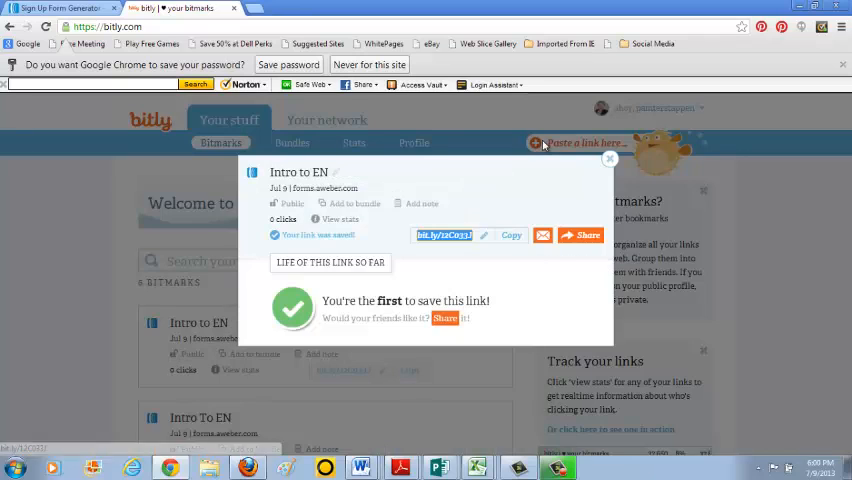
mouse_move(504, 252)
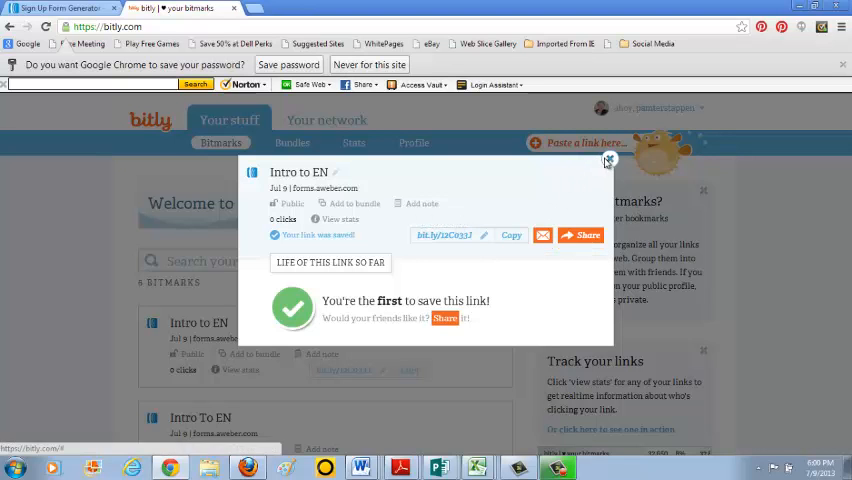
click(608, 160)
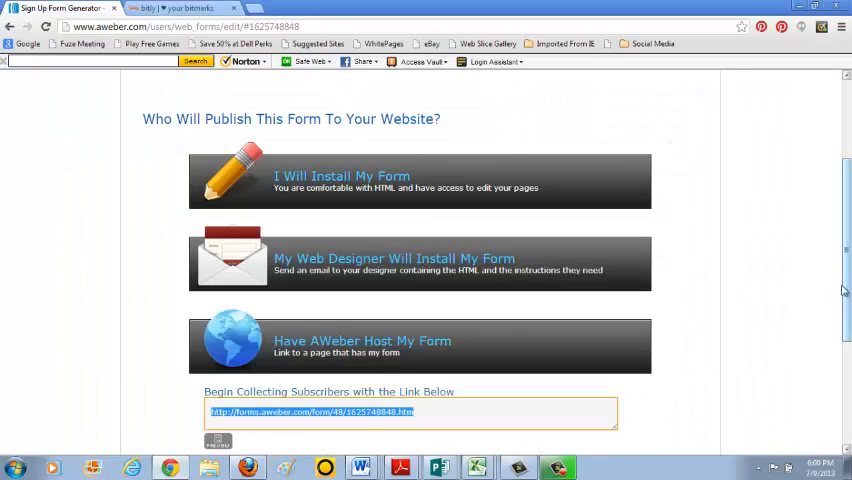
scroll(down, 3)
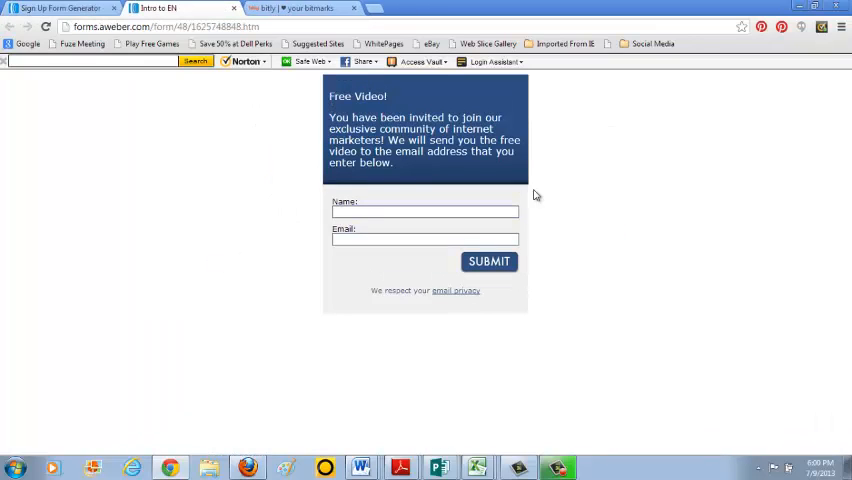
mouse_move(468, 208)
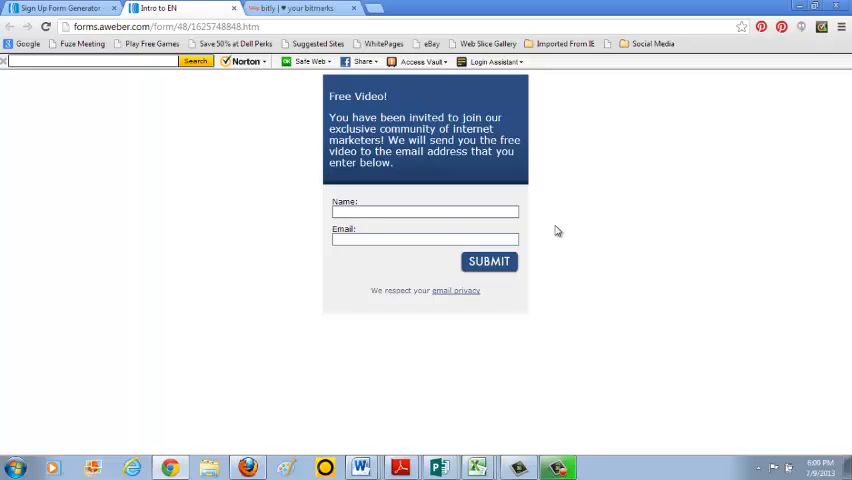
mouse_move(556, 242)
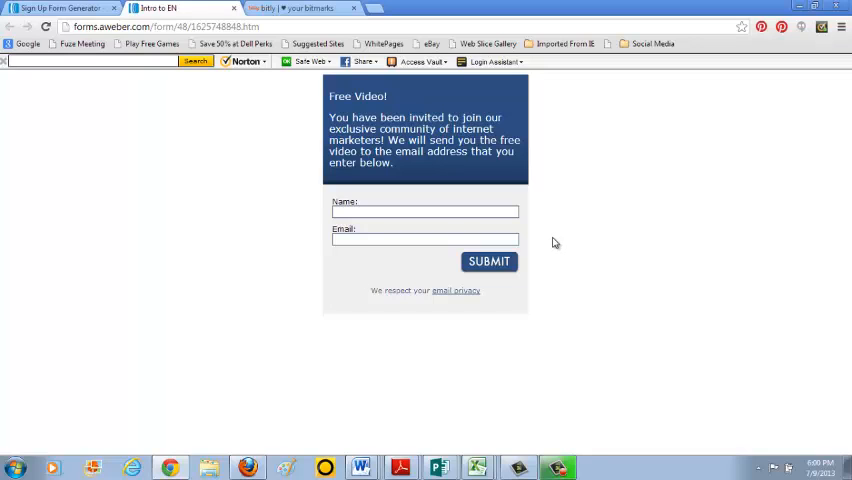
mouse_move(552, 250)
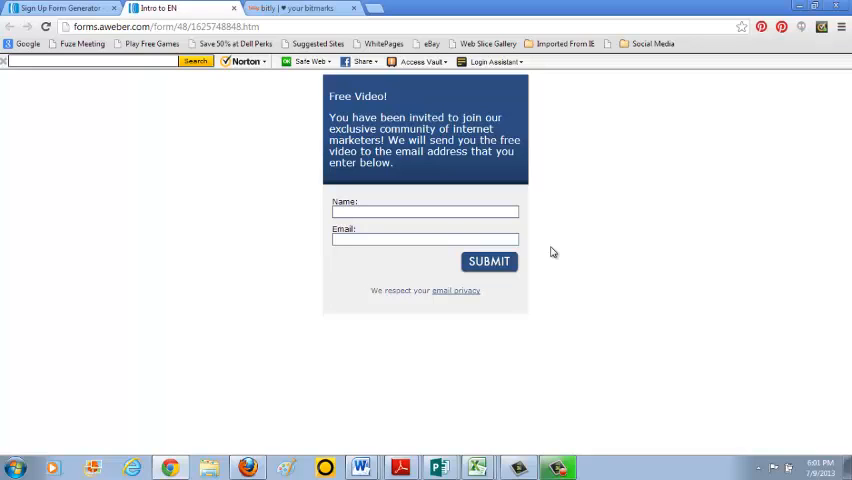
mouse_move(548, 376)
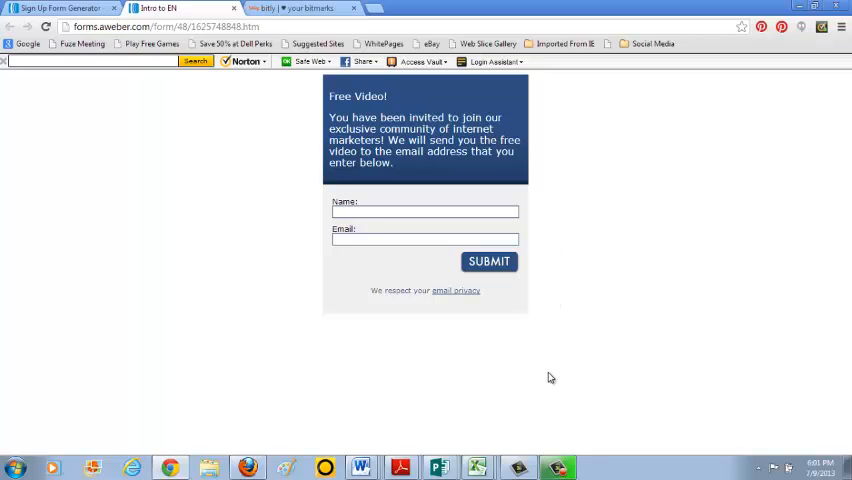